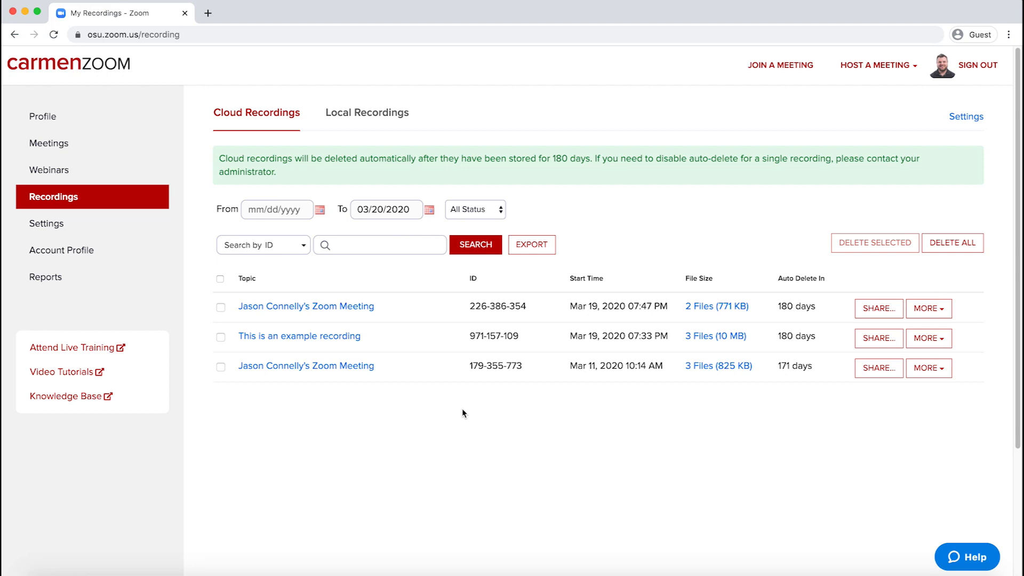
Step: Show the Cloud Recordings list, including 'This is an example recording'
{"action": "left_click", "coordinate": [299, 336]}
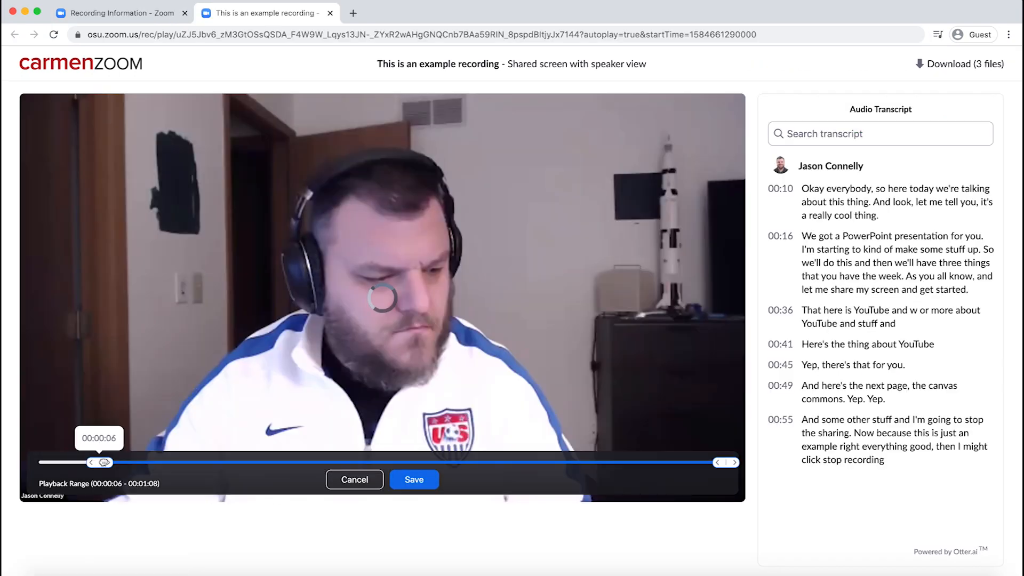
{"action": "left_click_drag", "start_coordinate": [99, 462], "coordinate": [131, 463]}
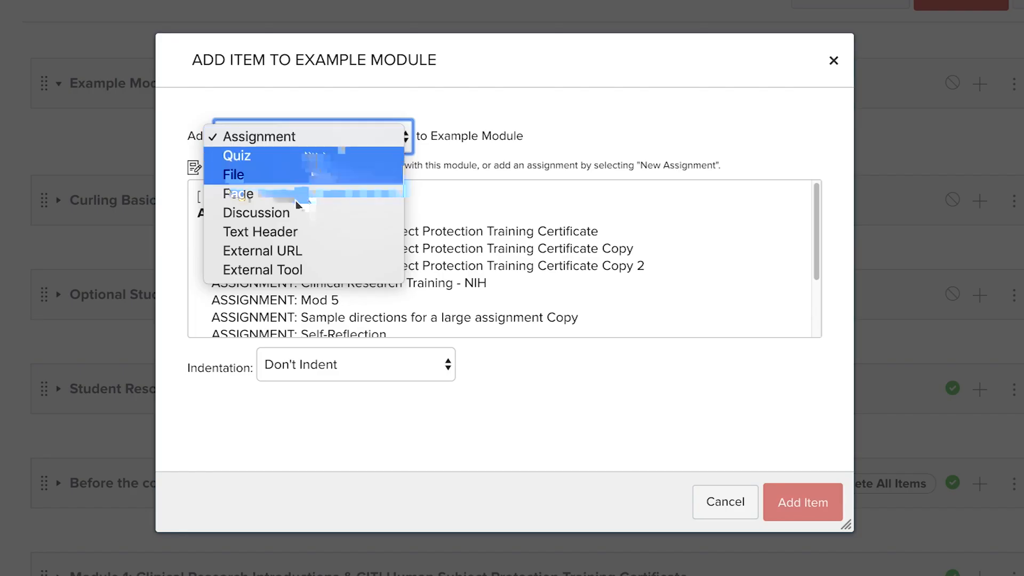
{"action": "left_click", "coordinate": [262, 251]}
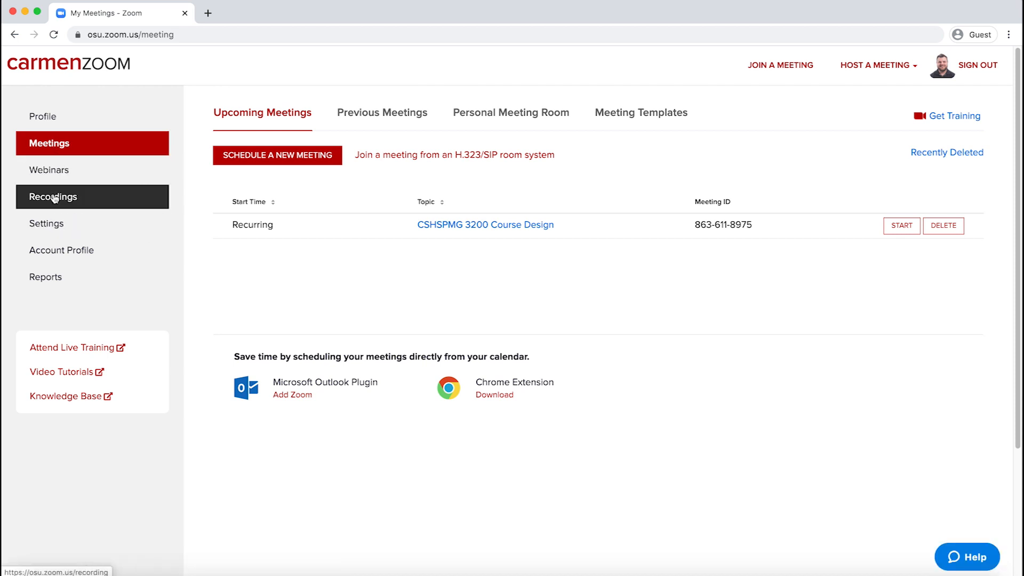
{"action": "left_click", "coordinate": [53, 197]}
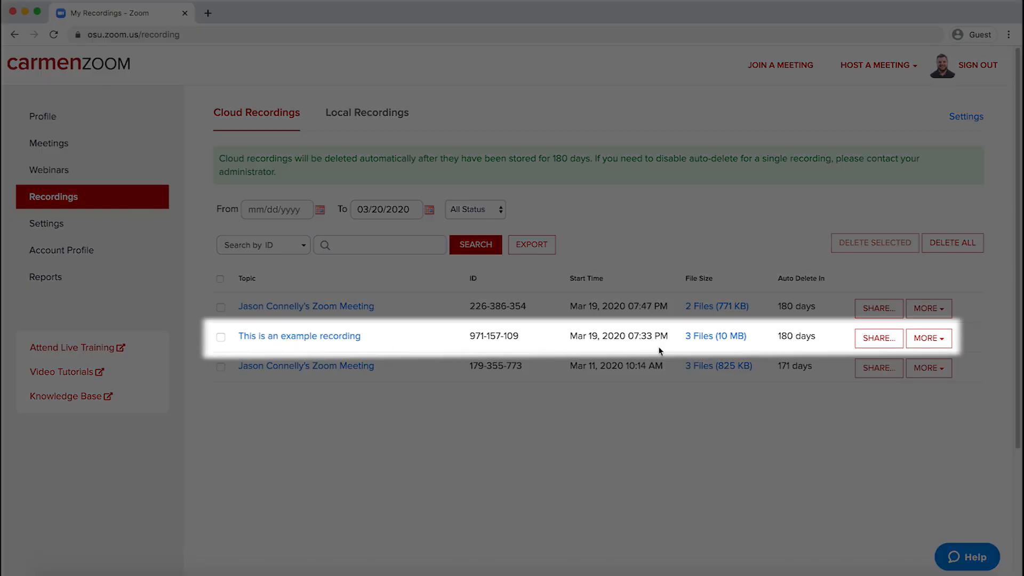
{"action": "mouse_move", "coordinate": [879, 341]}
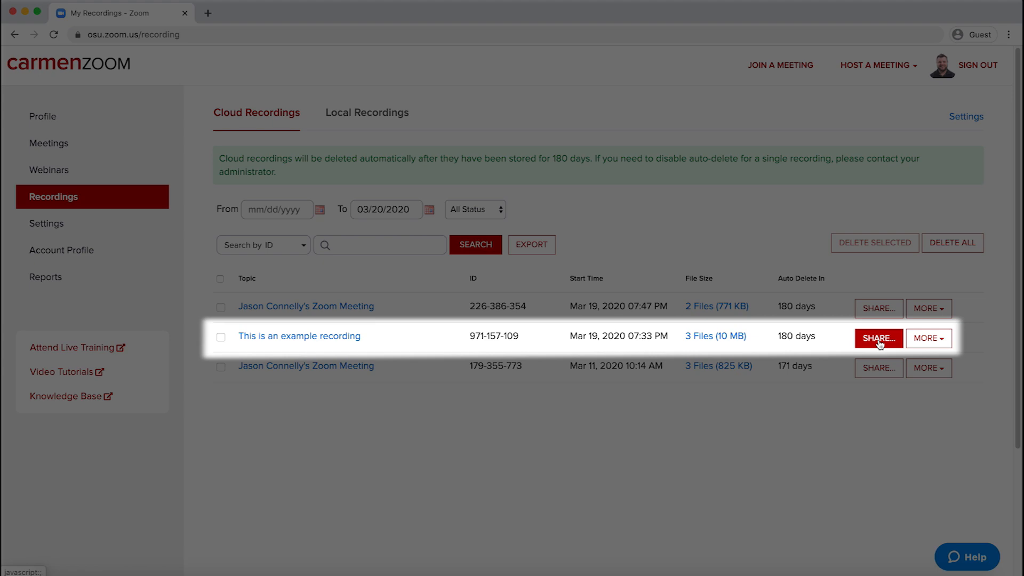
Step: Share 'This is an example recording' publicly with the 'Viewers can download' toggle on
{"action": "left_click", "coordinate": [878, 338]}
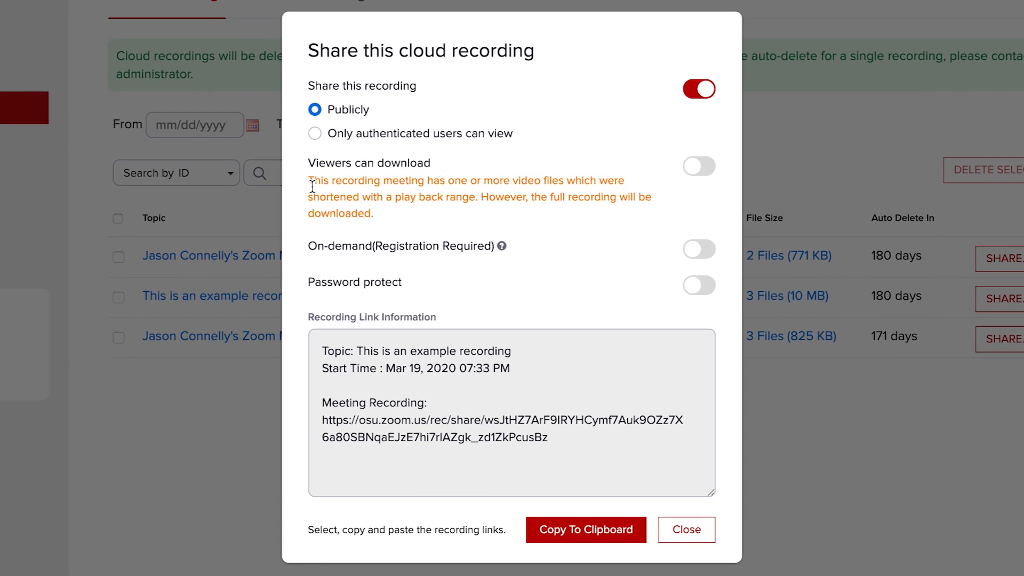
{"action": "mouse_move", "coordinate": [373, 166]}
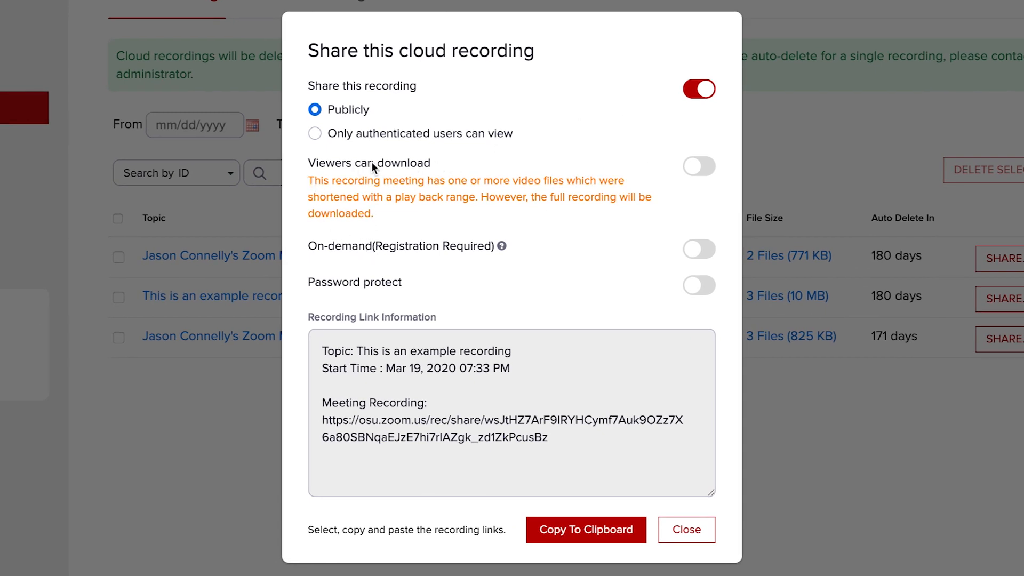
{"action": "left_click", "coordinate": [698, 166]}
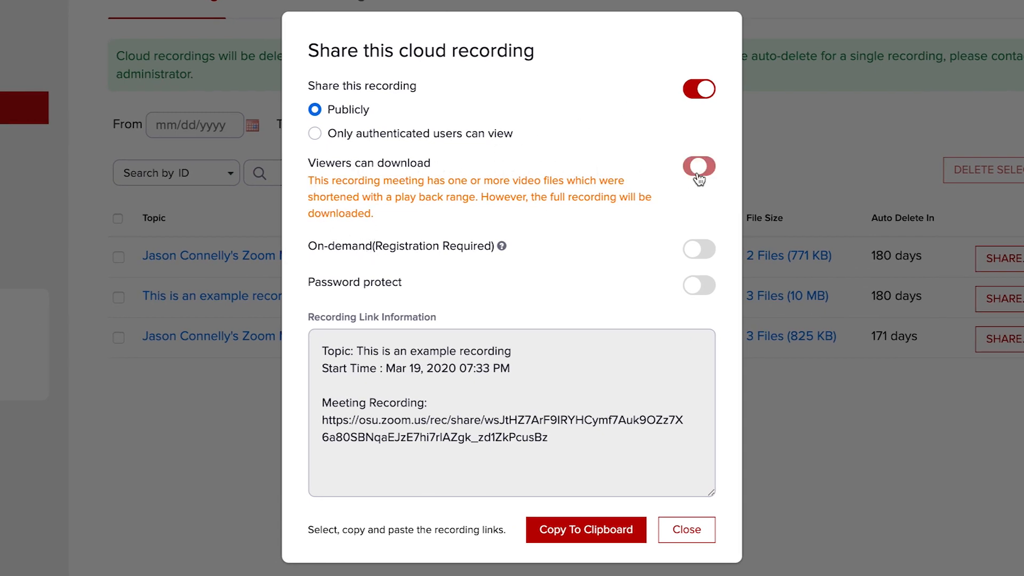
{"action": "left_click", "coordinate": [698, 166]}
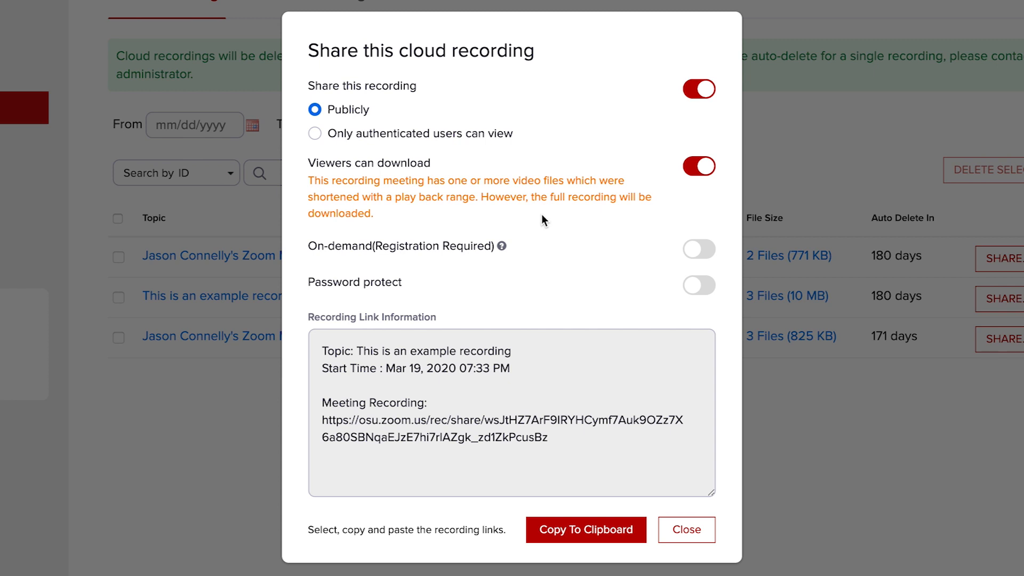
Step: Select the Meeting Recording share link and copy it to the clipboard
{"action": "double_click", "coordinate": [339, 418]}
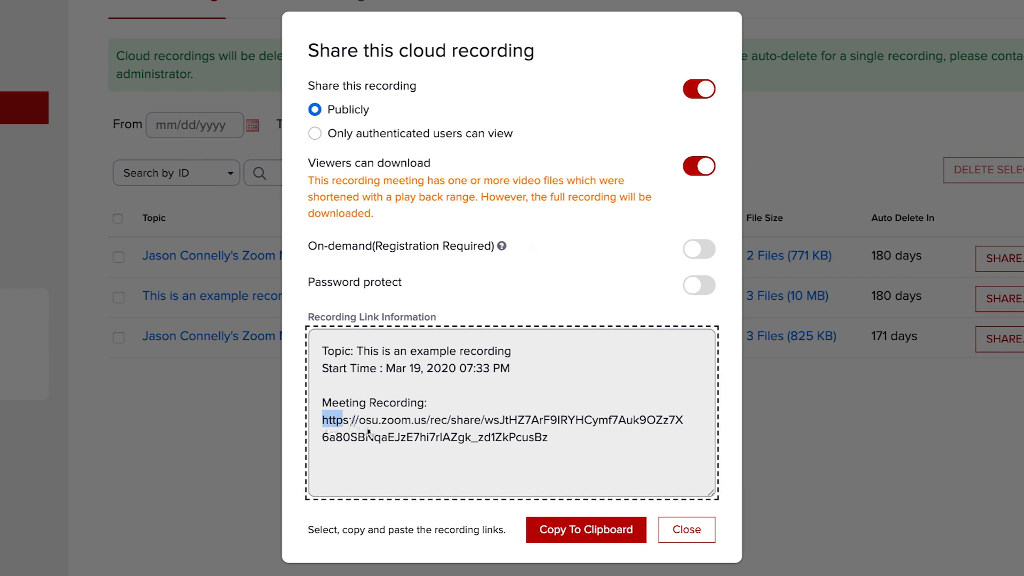
{"action": "left_click_drag", "start_coordinate": [323, 419], "coordinate": [549, 437]}
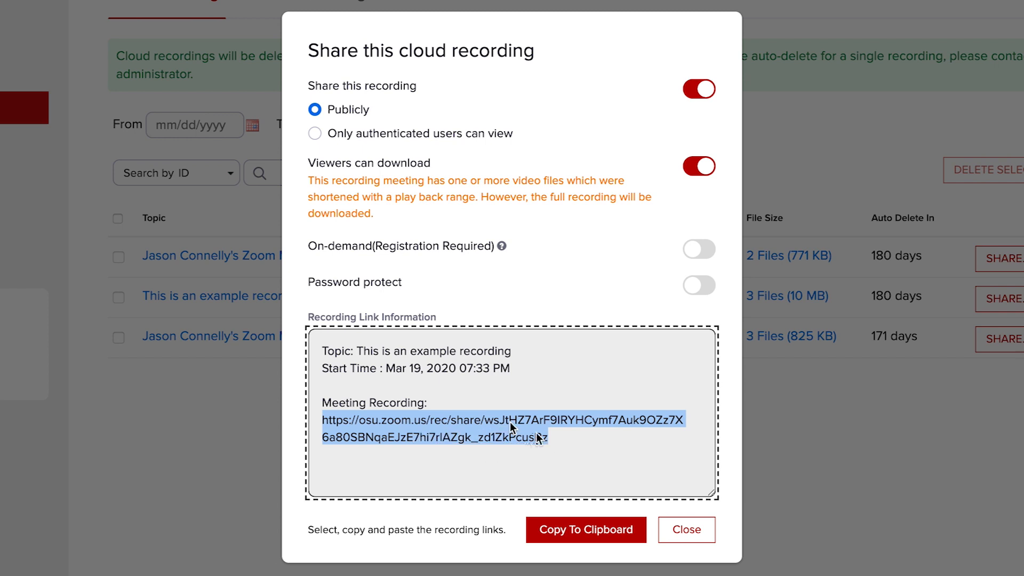
{"action": "mouse_move", "coordinate": [535, 454]}
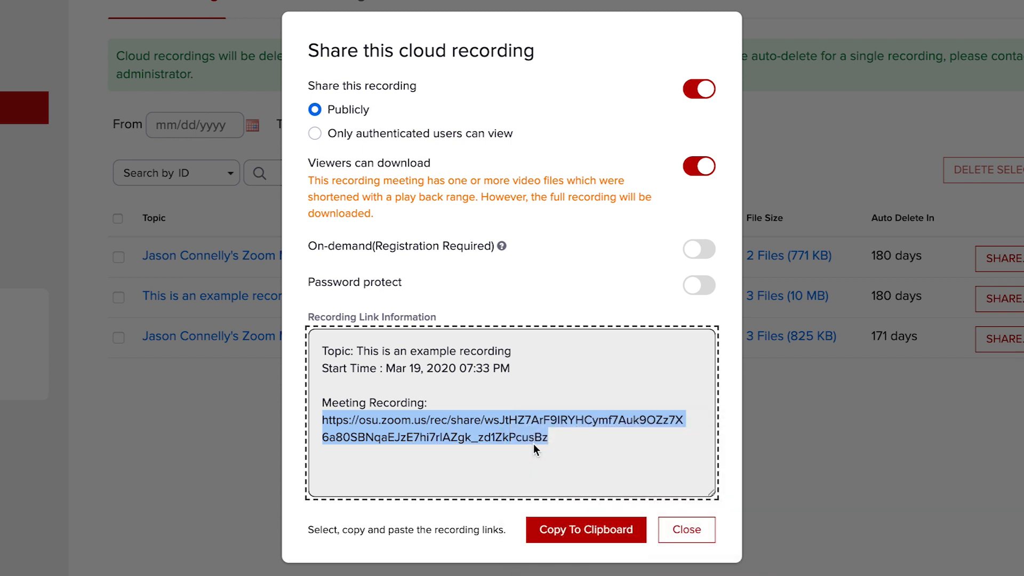
{"action": "left_click", "coordinate": [586, 530]}
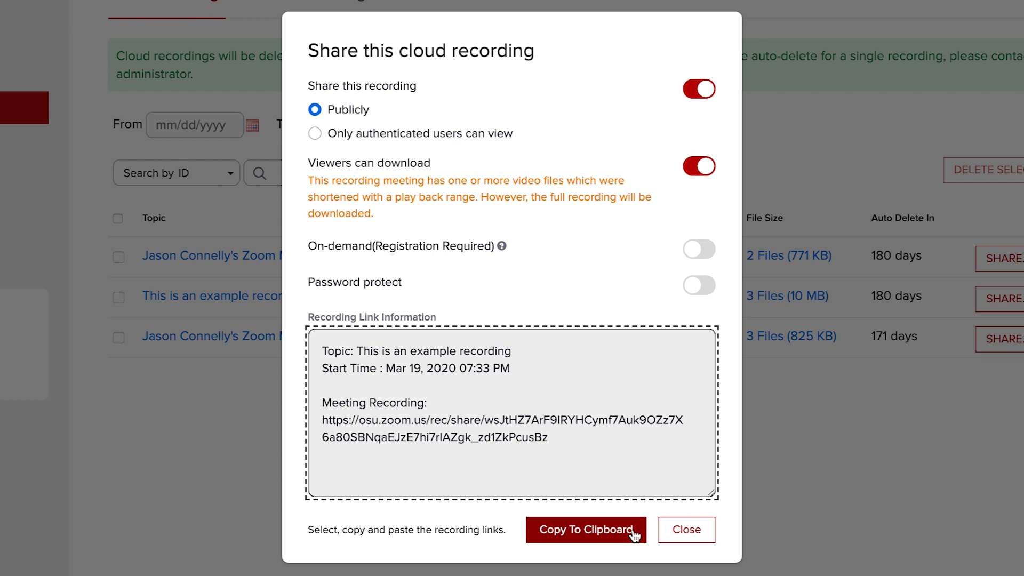
{"action": "mouse_move", "coordinate": [681, 531]}
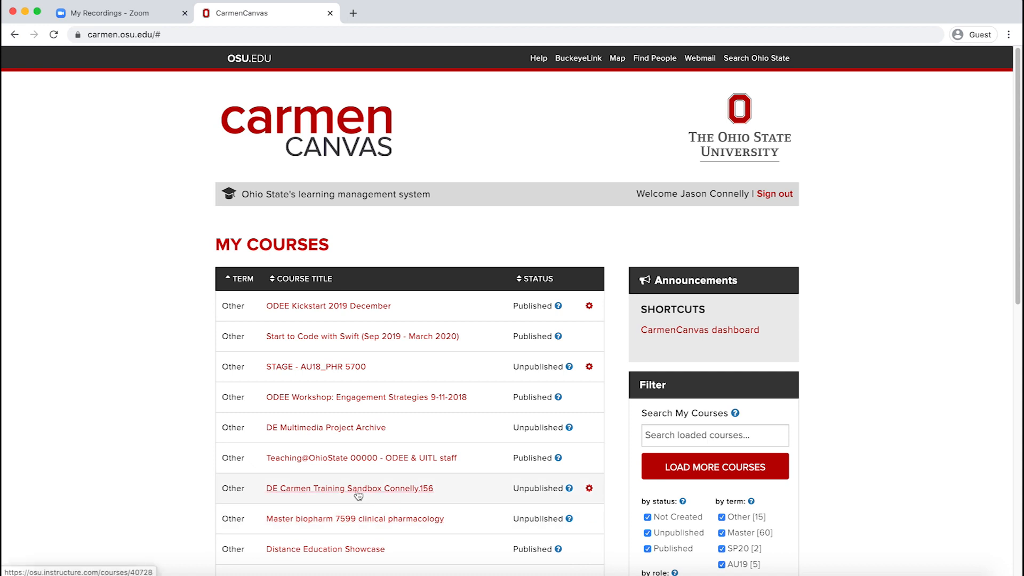
Step: Go to DE Carmen Training Sandbox Modules and start adding an item to Example Module
{"action": "left_click", "coordinate": [350, 488]}
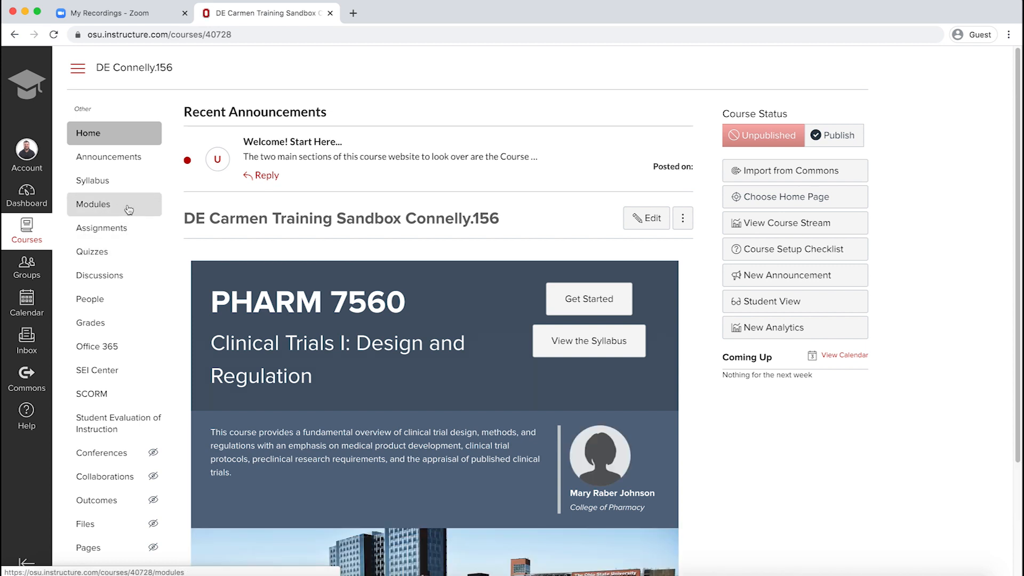
{"action": "left_click", "coordinate": [114, 205]}
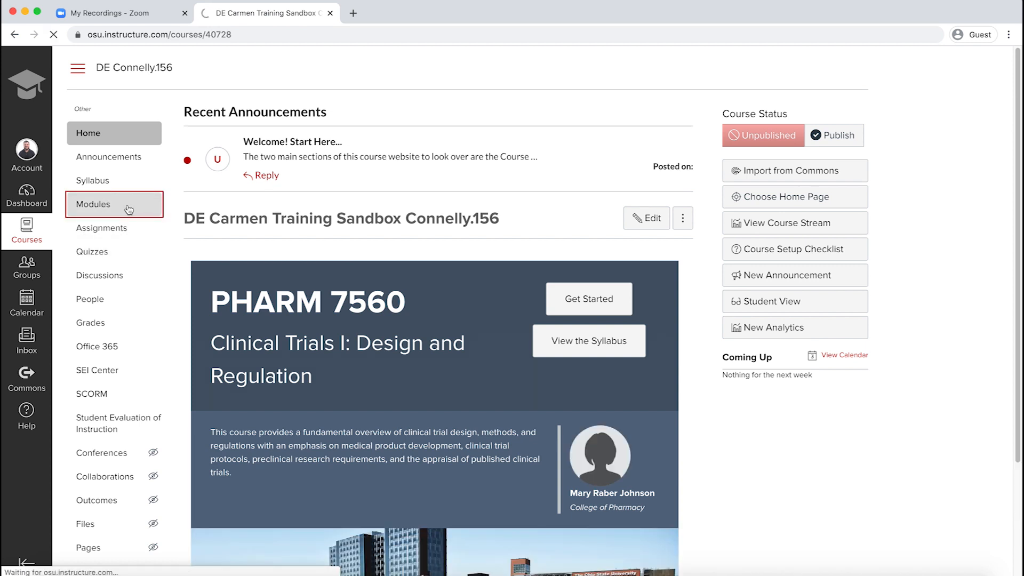
{"action": "left_click", "coordinate": [93, 204]}
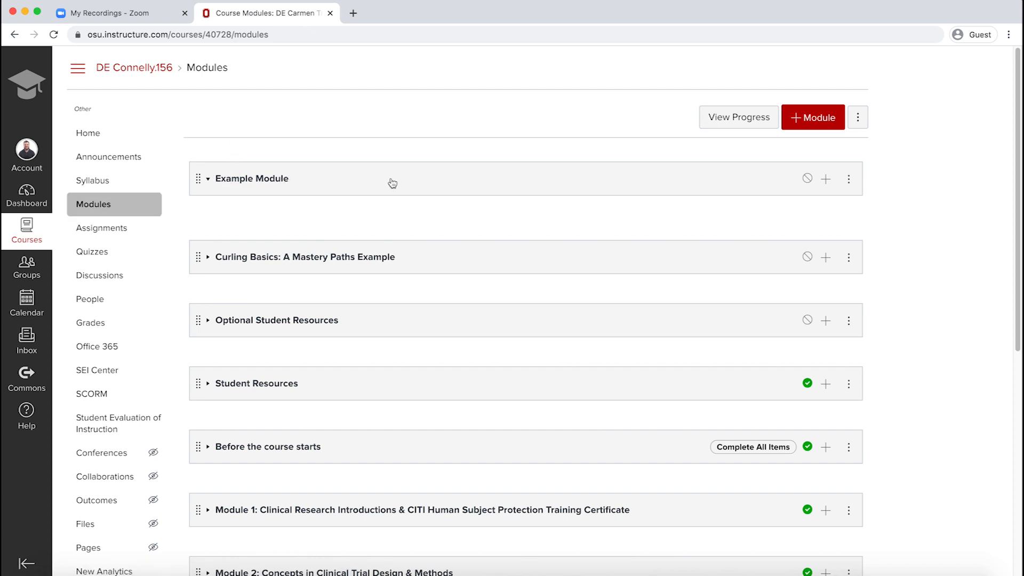
{"action": "left_click", "coordinate": [825, 179]}
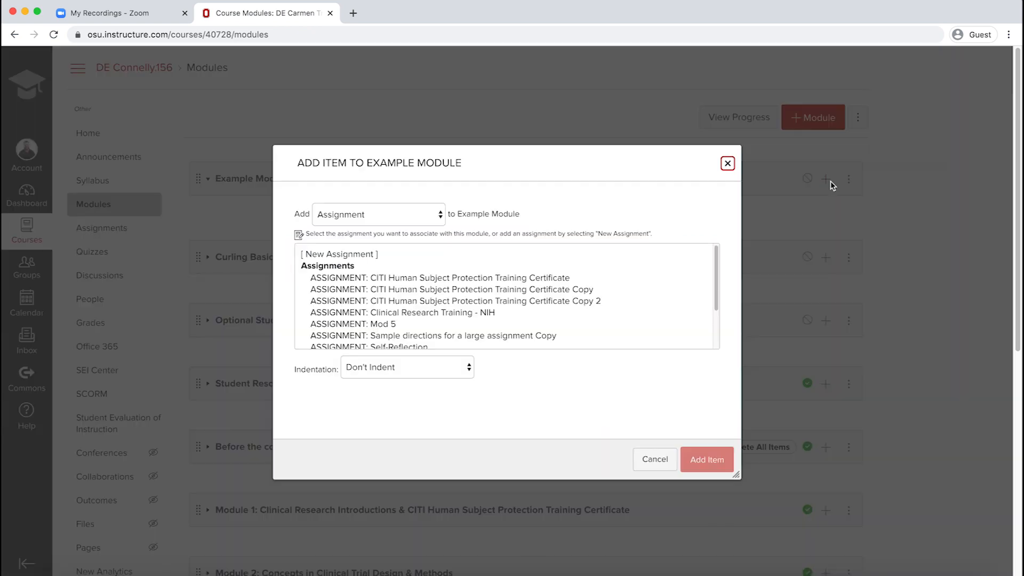
Step: Add an External URL item 'Zoom Lecture March 18' with the Zoom recording link
{"action": "left_click", "coordinate": [378, 215]}
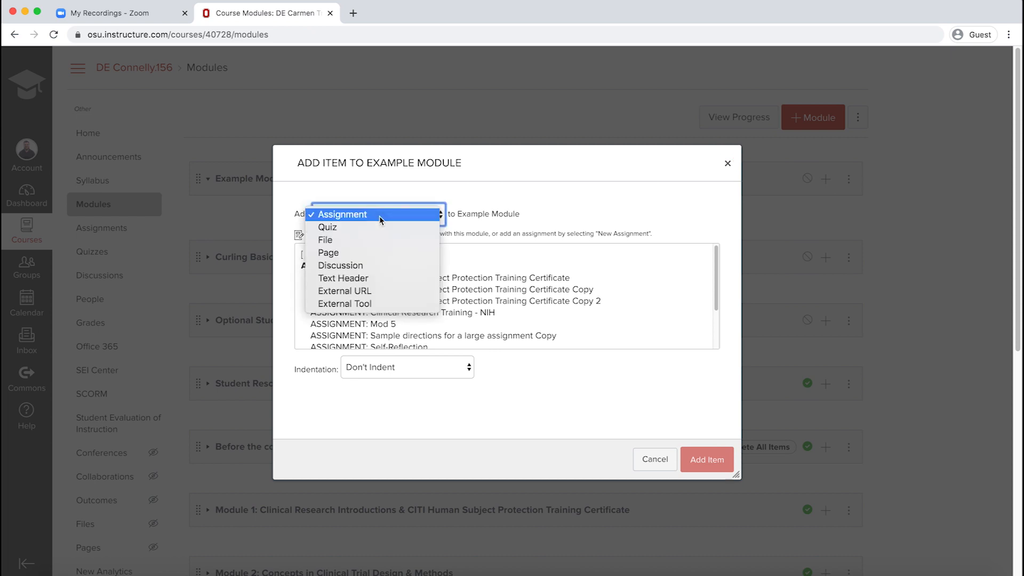
{"action": "left_click", "coordinate": [342, 213]}
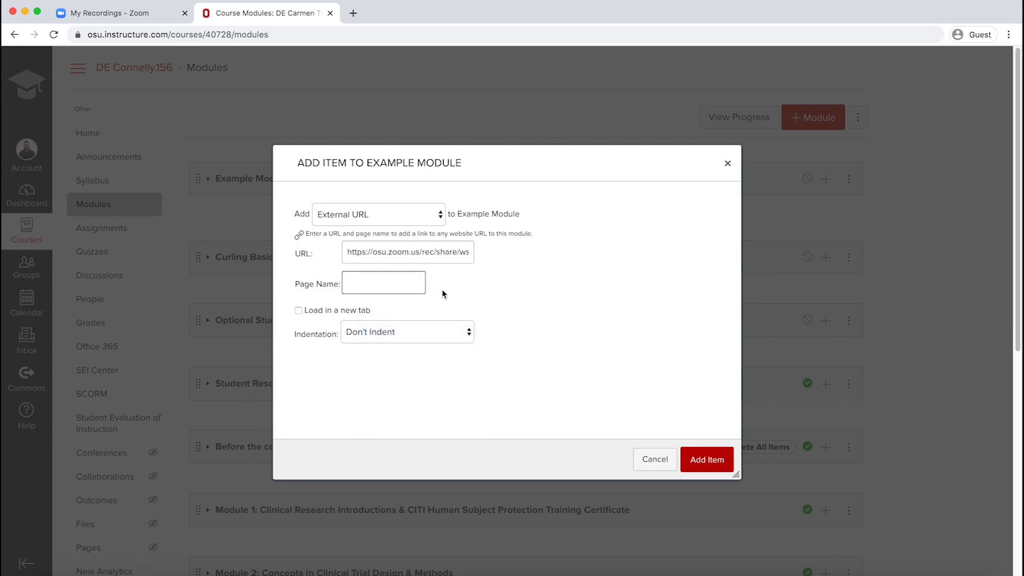
{"action": "type", "text": "Zoom Le"}
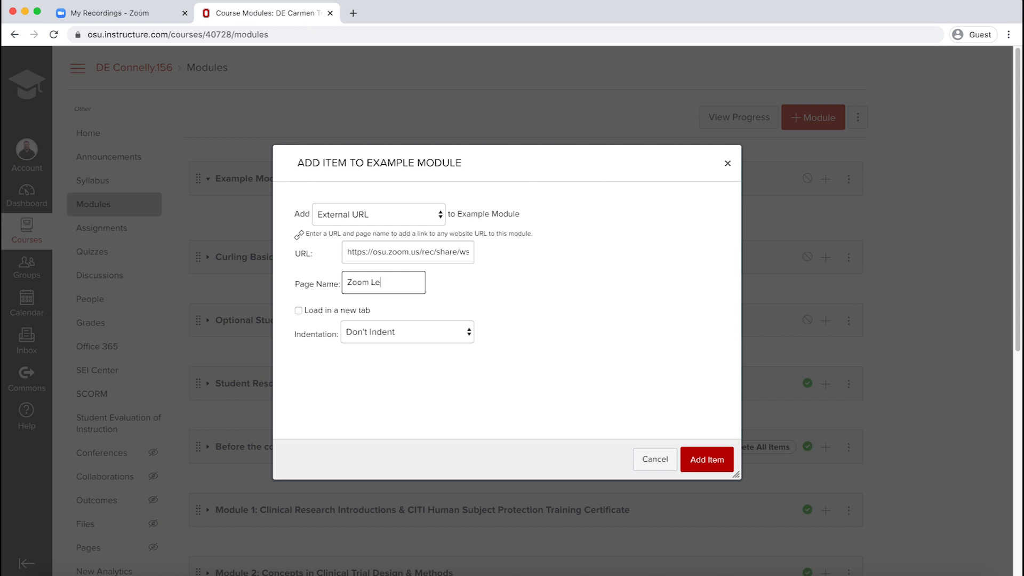
{"action": "type", "text": "cture March"}
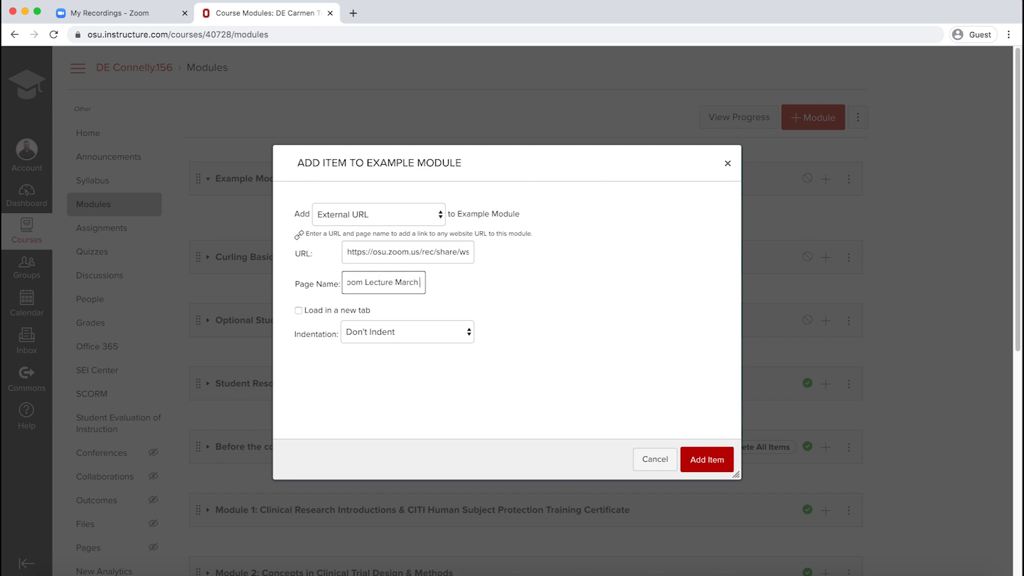
{"action": "type", "text": "18"}
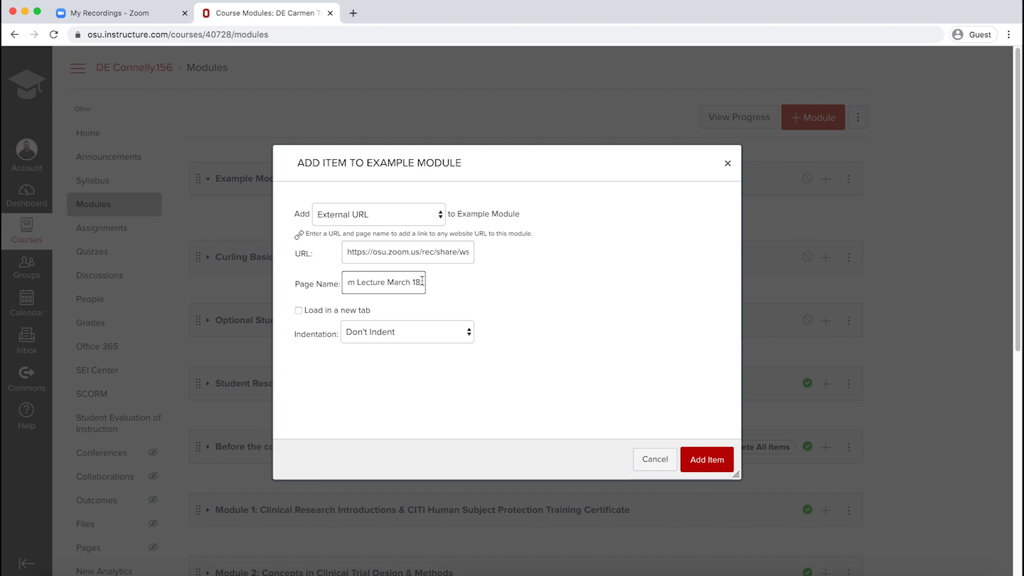
{"action": "left_click", "coordinate": [707, 459]}
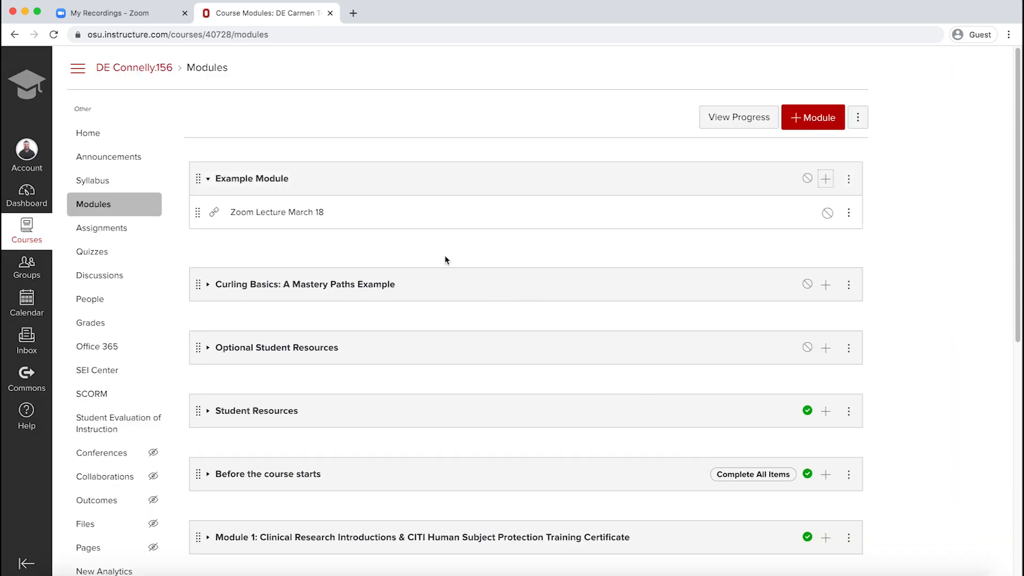
{"action": "mouse_move", "coordinate": [827, 214]}
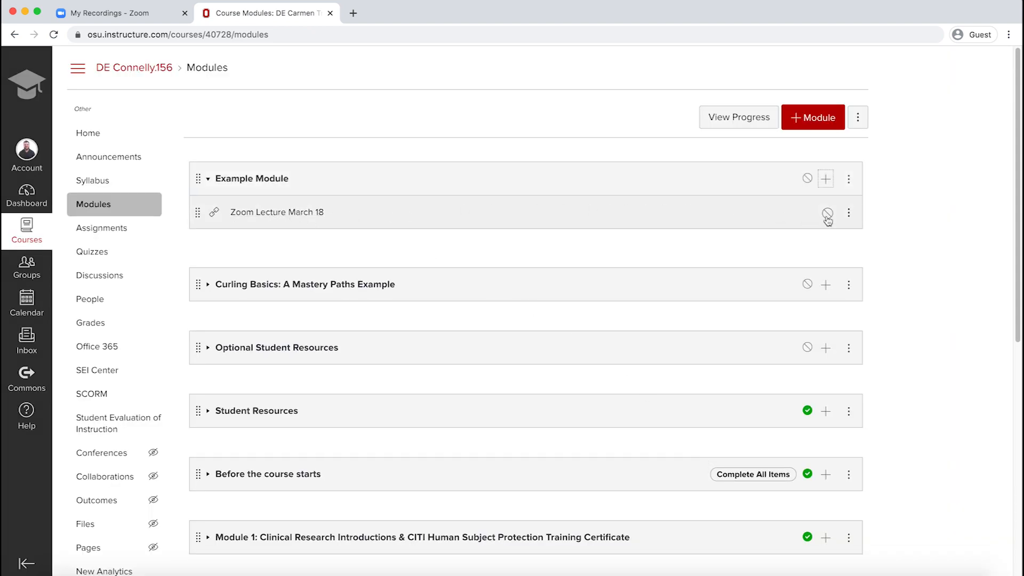
Step: Publish the 'Zoom Lecture March 18' link item so it turns green
{"action": "left_click", "coordinate": [828, 212]}
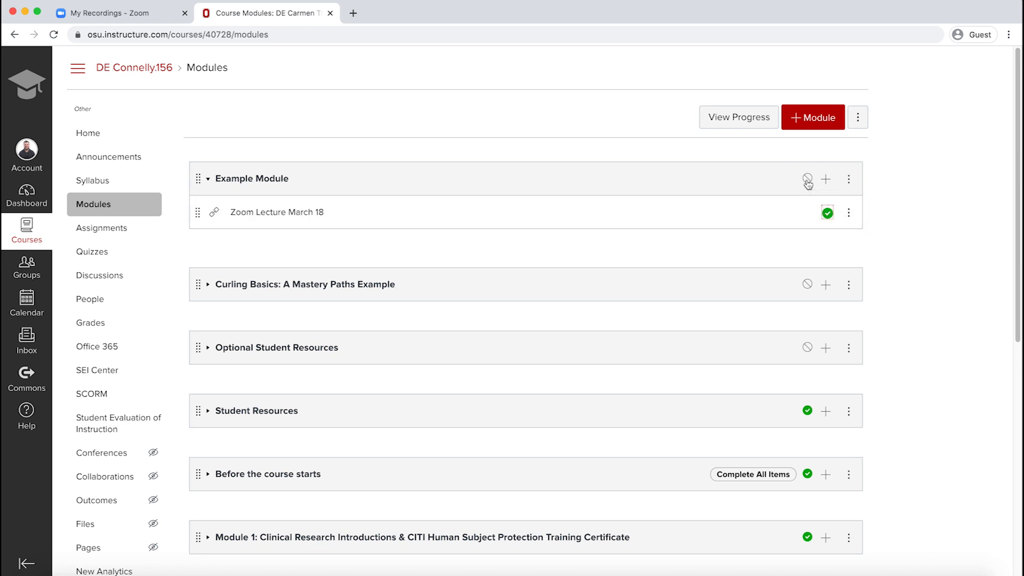